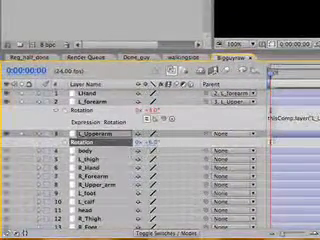
Add a rotation expression on a second limb layer referencing the controller's effect
left_click(18, 10)
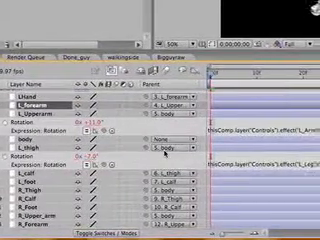
scroll("down", 3)
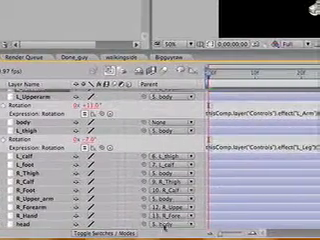